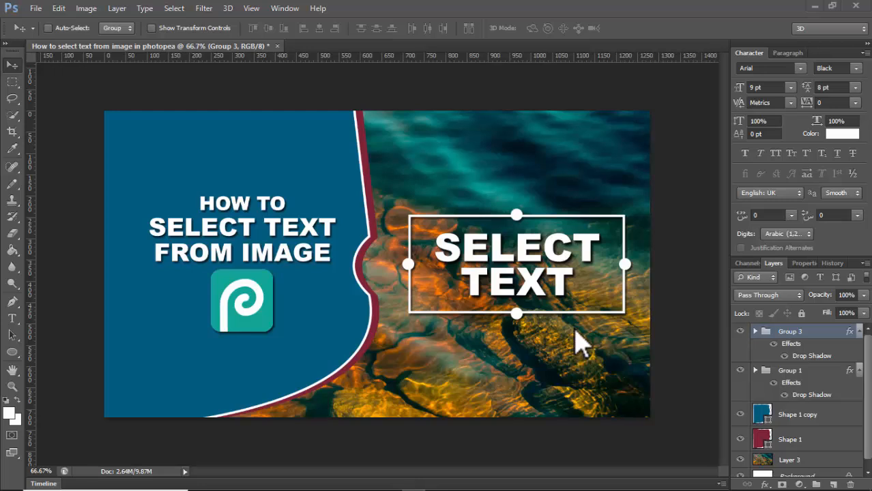
mouse_move(579, 341)
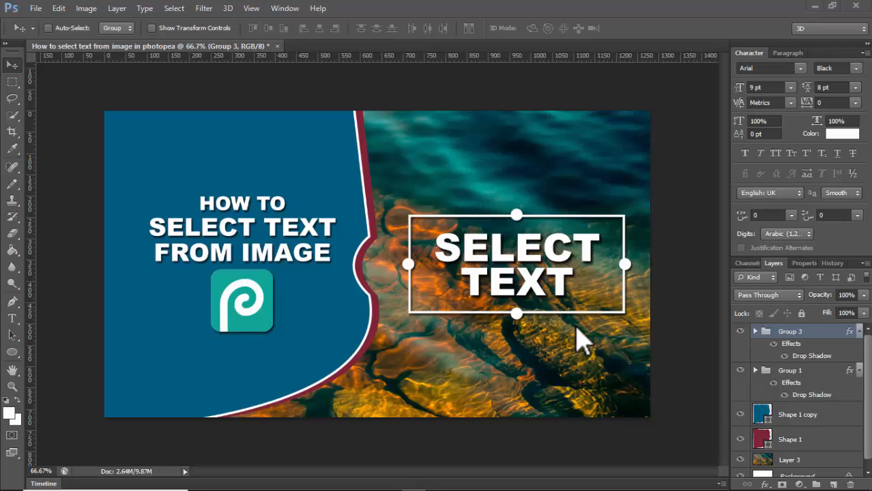
mouse_move(577, 352)
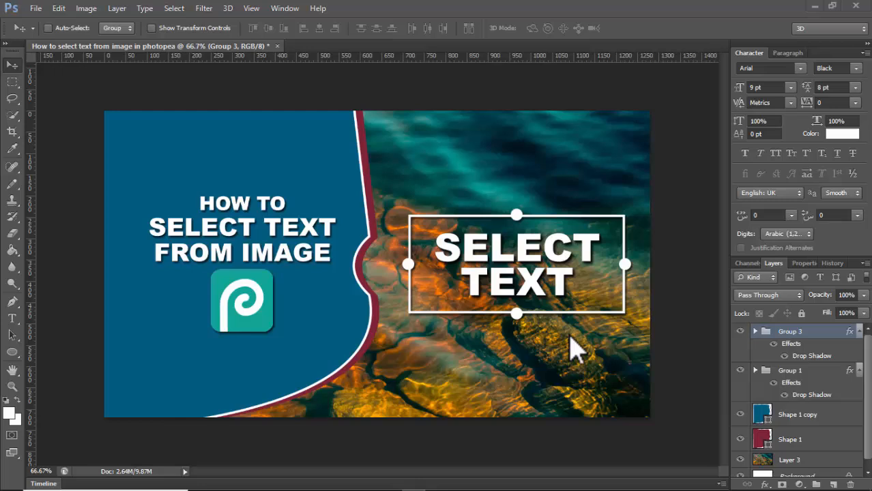
mouse_move(580, 337)
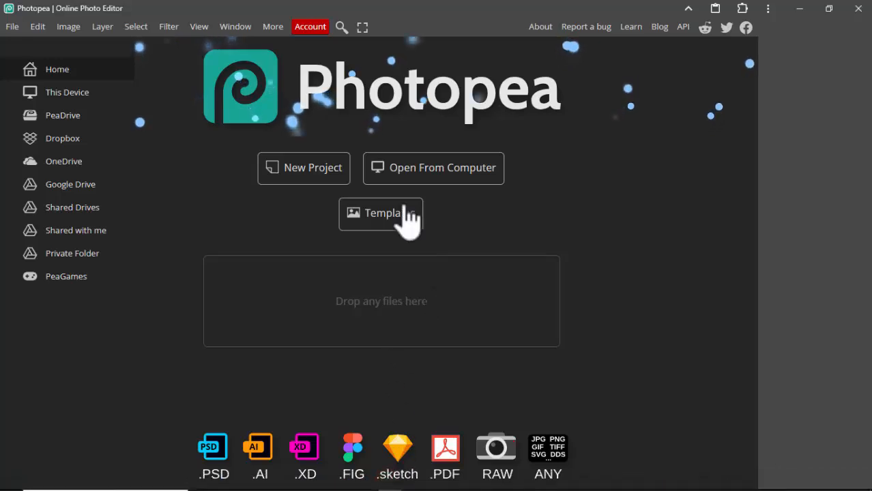
Open the 'shortcut key for pencil tool in photoshop' thumbnail from the Desktop.
left_click(432, 168)
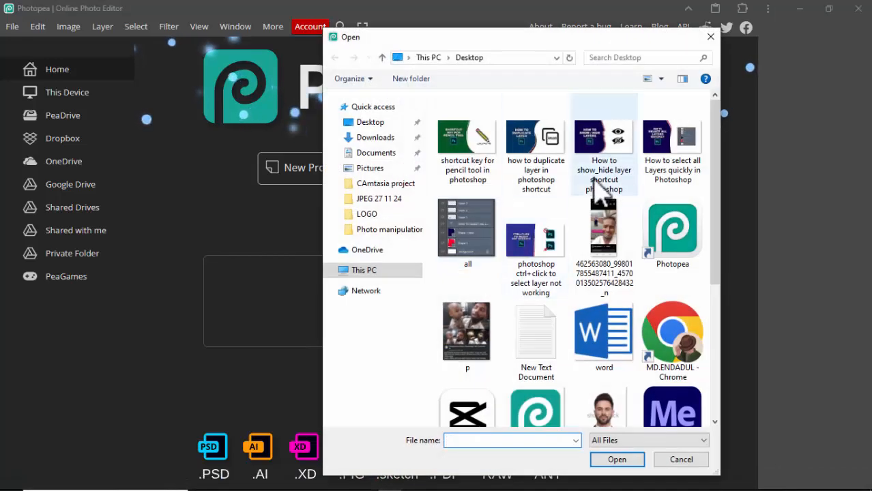
left_click(467, 140)
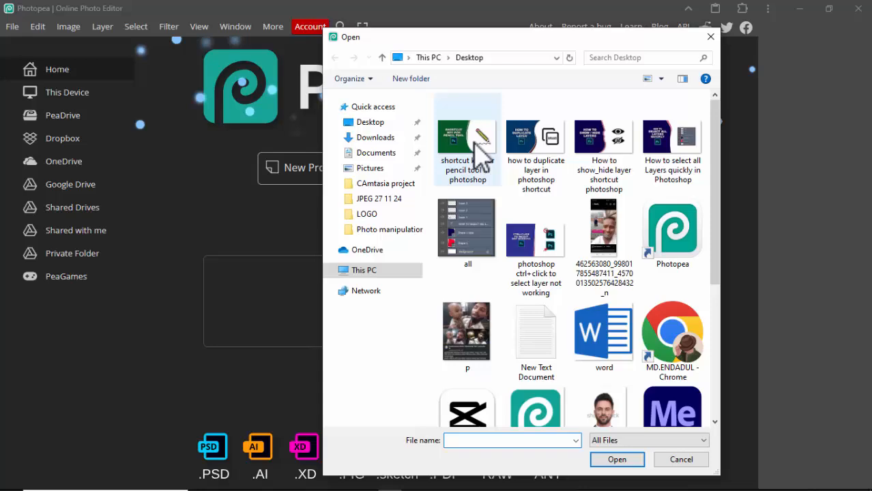
double_click(467, 147)
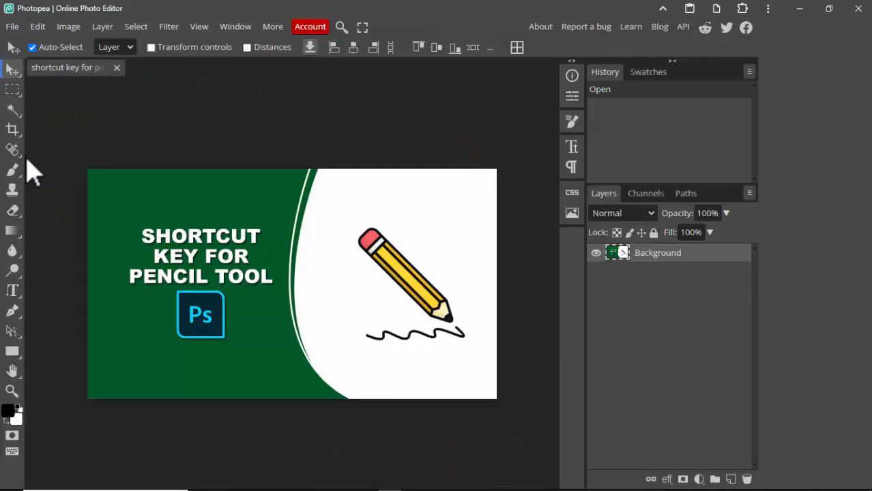
Pick Magic Wand from the selection tools flyout and zoom in on the title text.
left_click(12, 109)
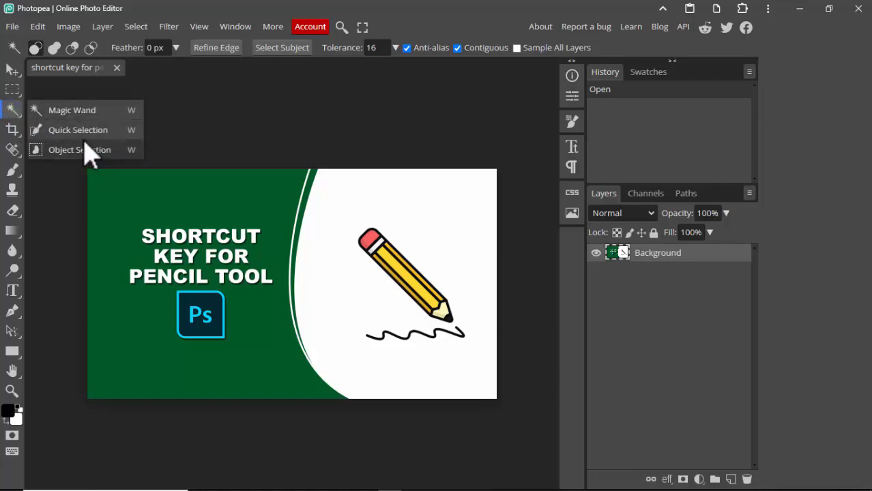
mouse_move(72, 109)
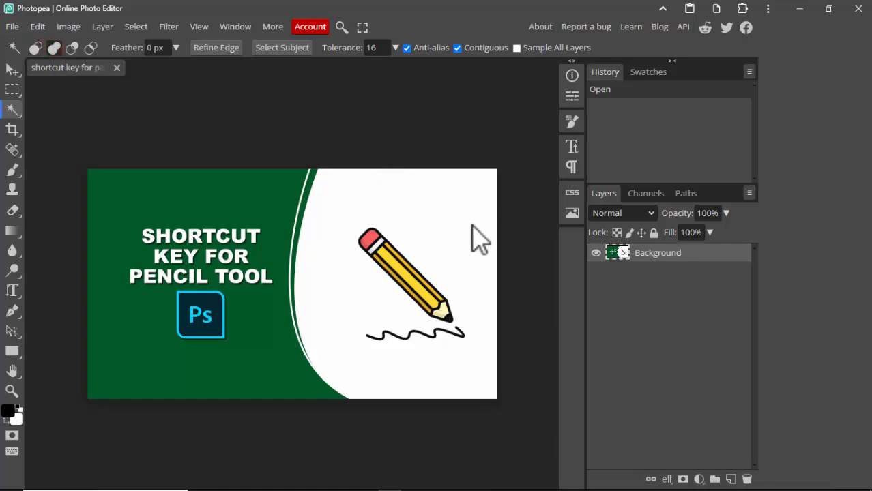
key("ctrl+space")
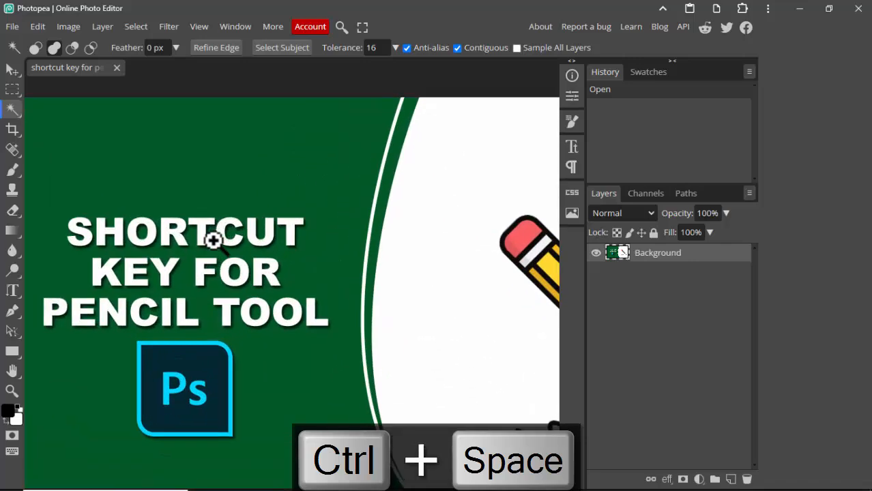
Select the white SHORTCUT letters in the title with Magic Wand clicks.
left_click(213, 239)
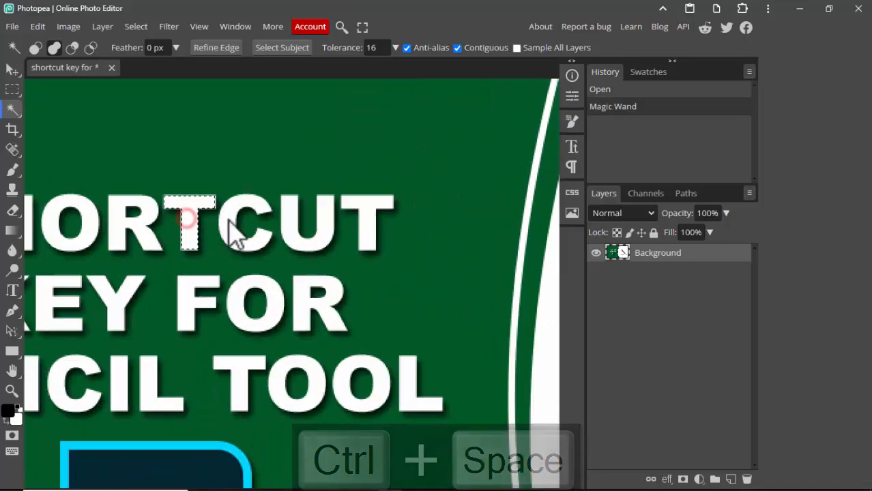
left_click(287, 225)
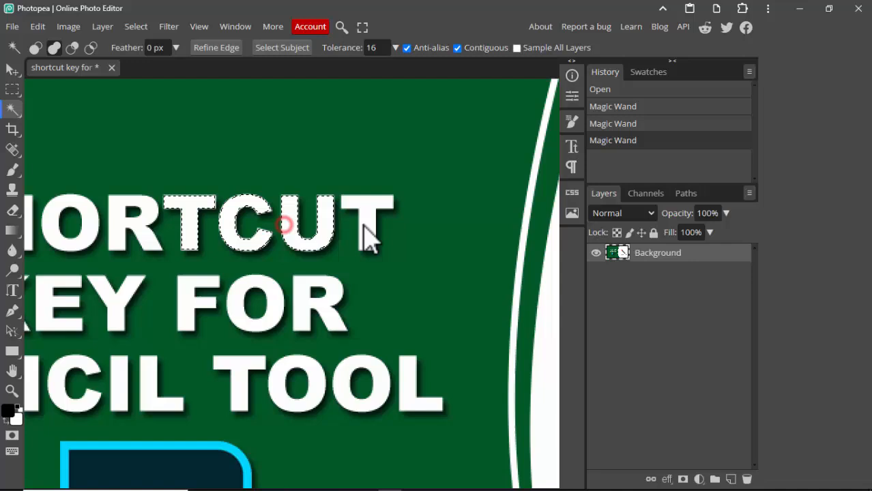
left_click(285, 225)
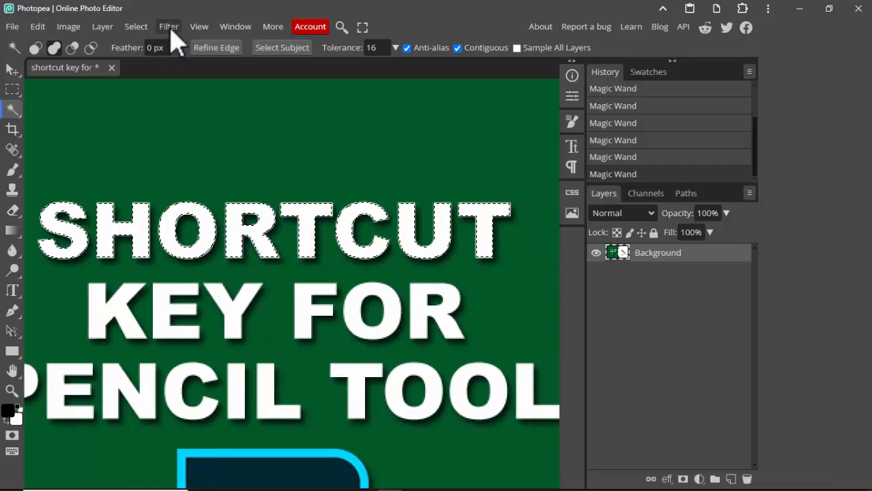
Expand the SHORTCUT selection via Select > Modify > Expand, then Ctrl+J to Layer 1.
left_click(168, 27)
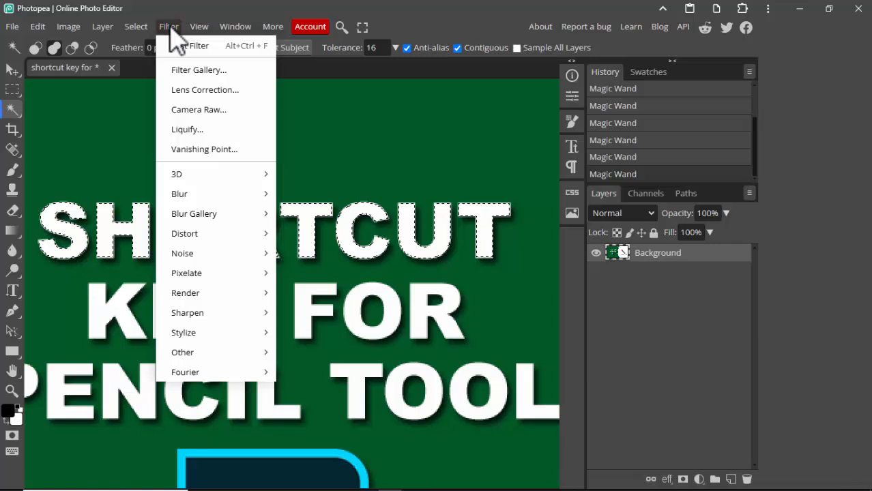
left_click(135, 26)
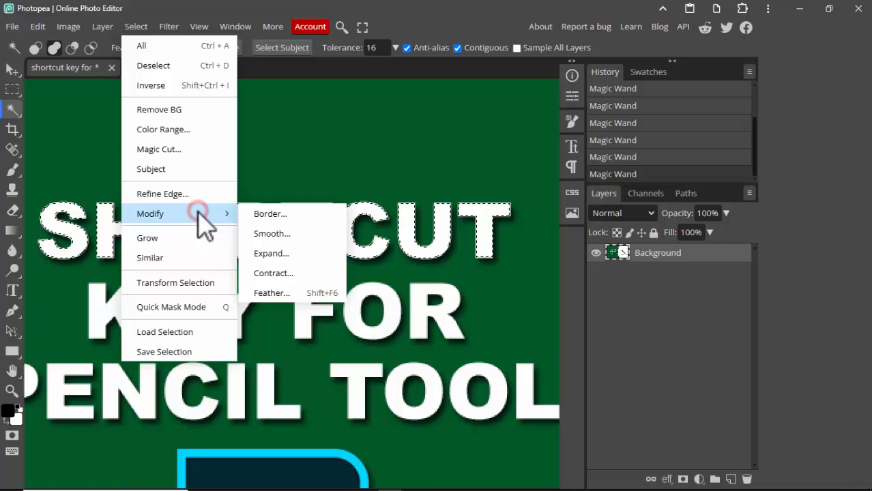
mouse_move(273, 273)
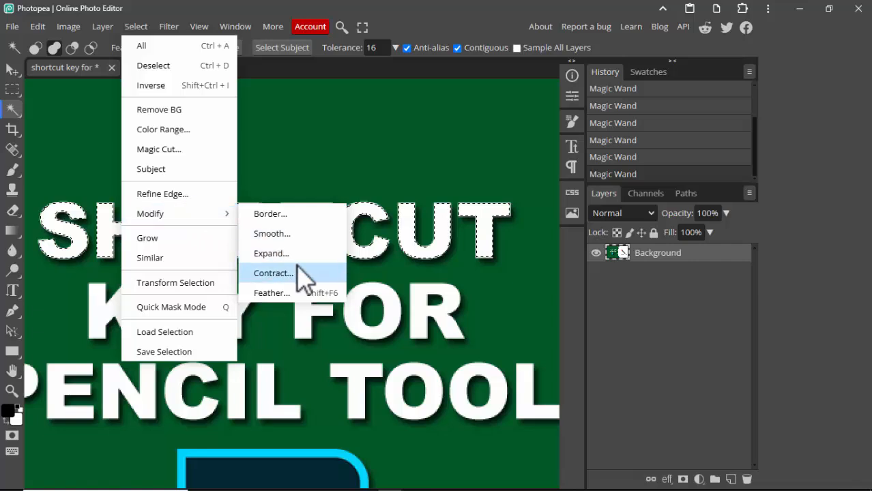
mouse_move(293, 262)
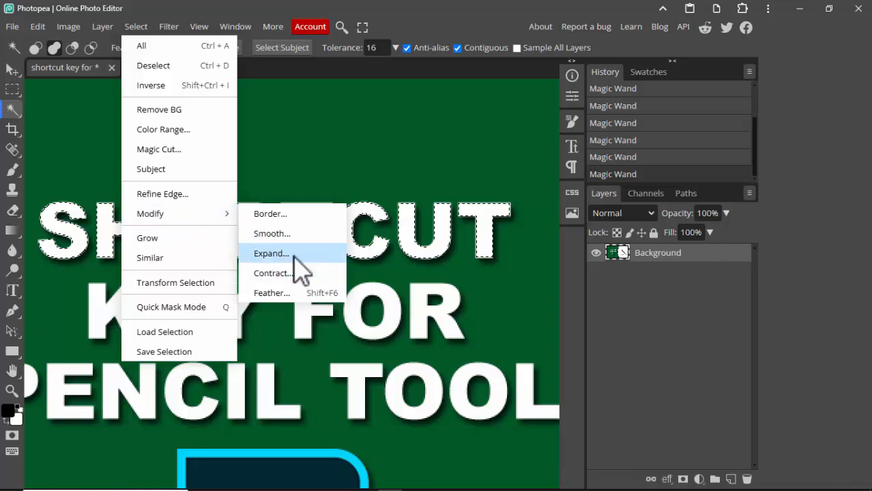
left_click(271, 253)
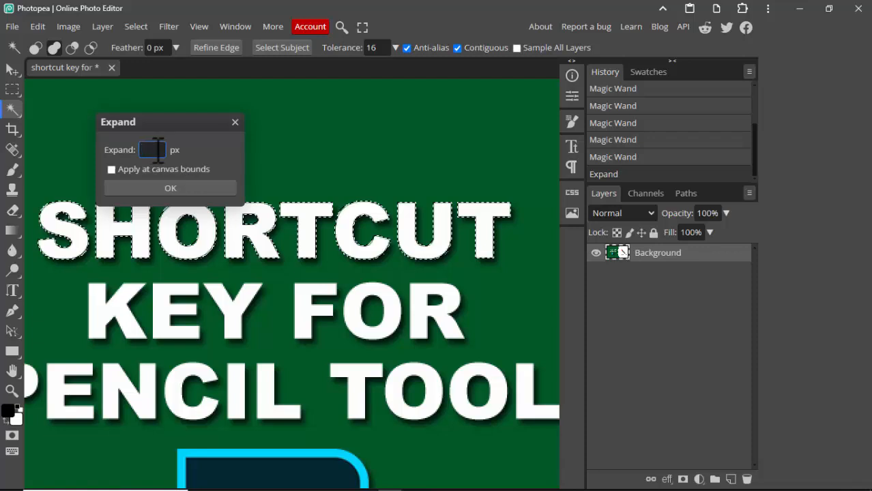
left_click(170, 187)
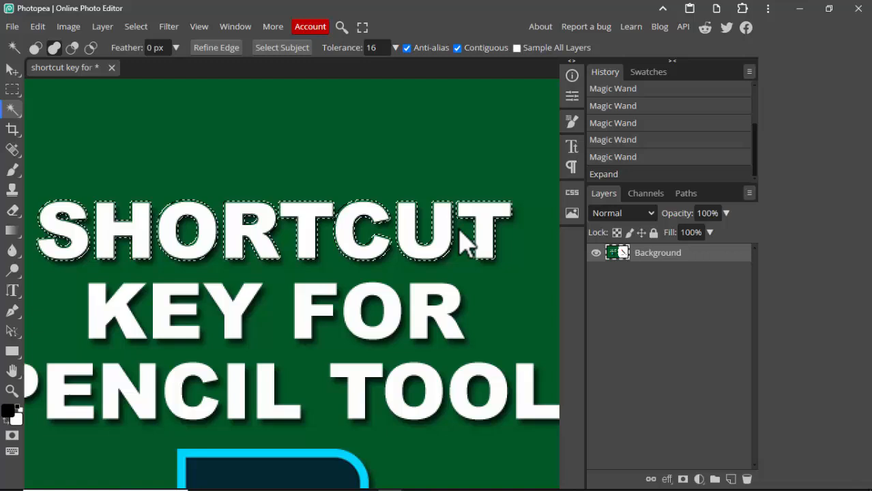
key("alt+space")
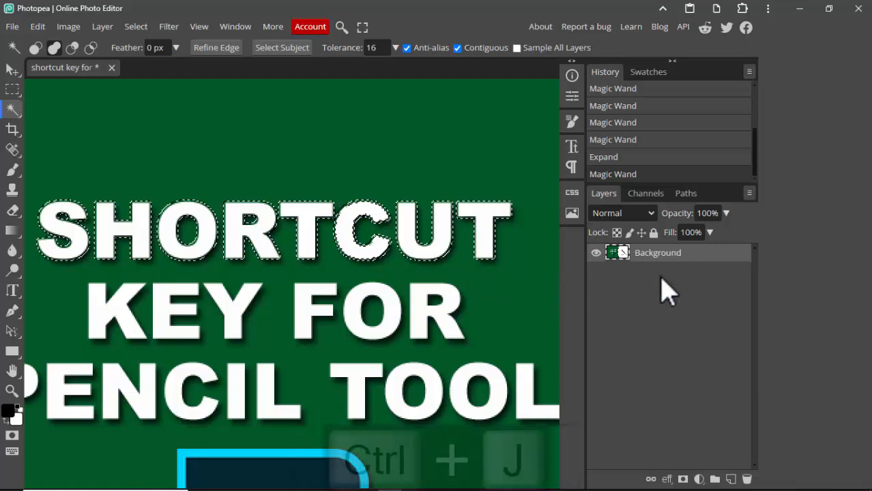
key("ctrl+j")
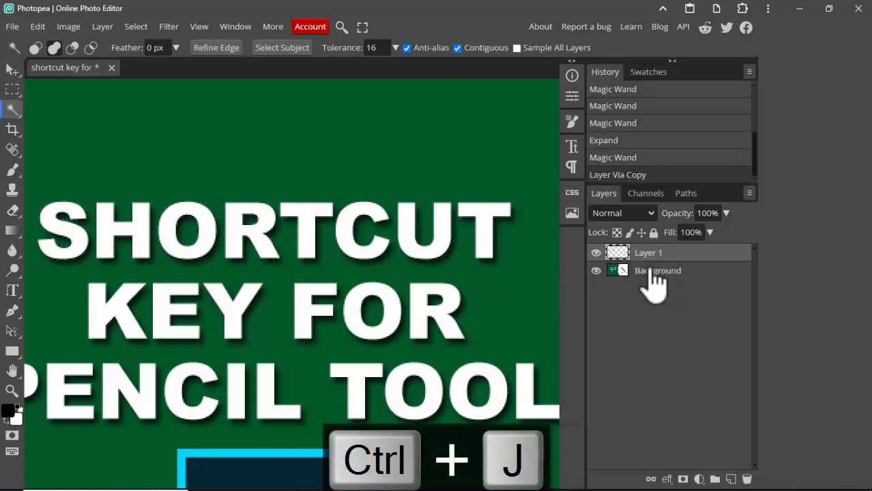